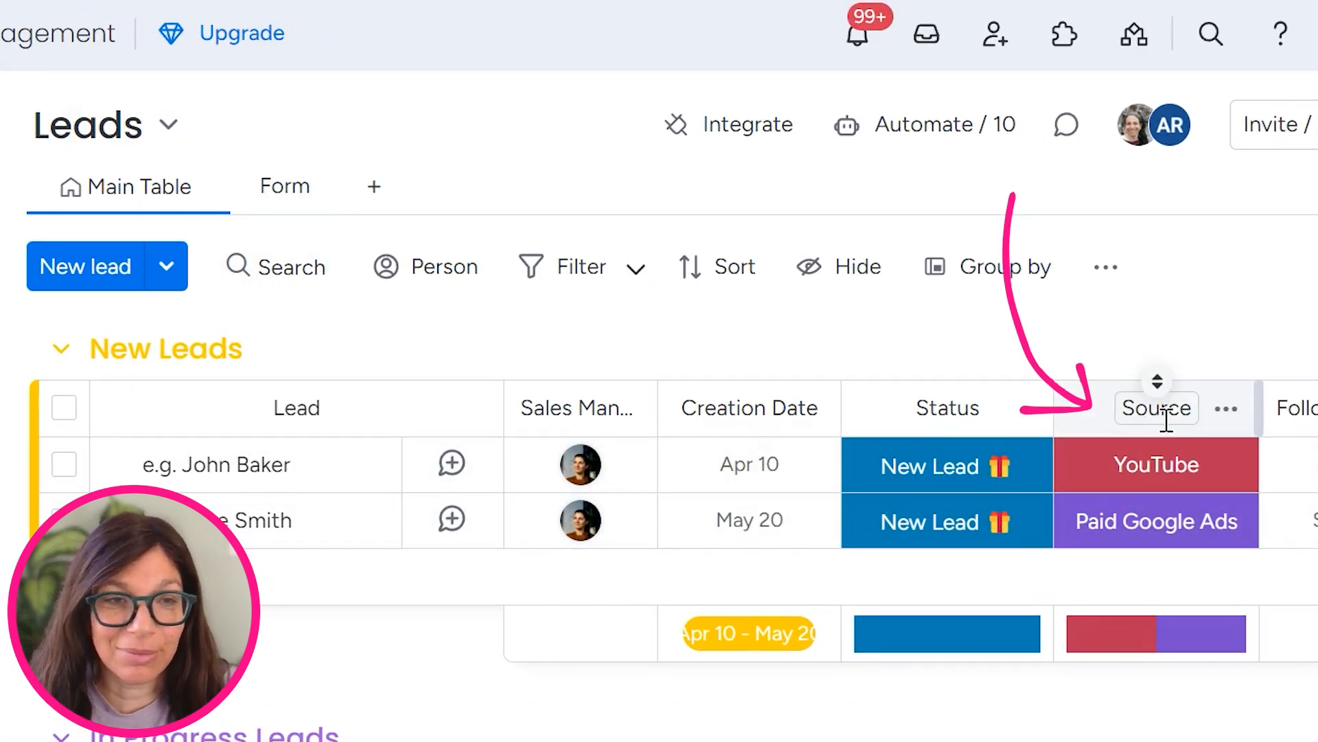
click(1156, 465)
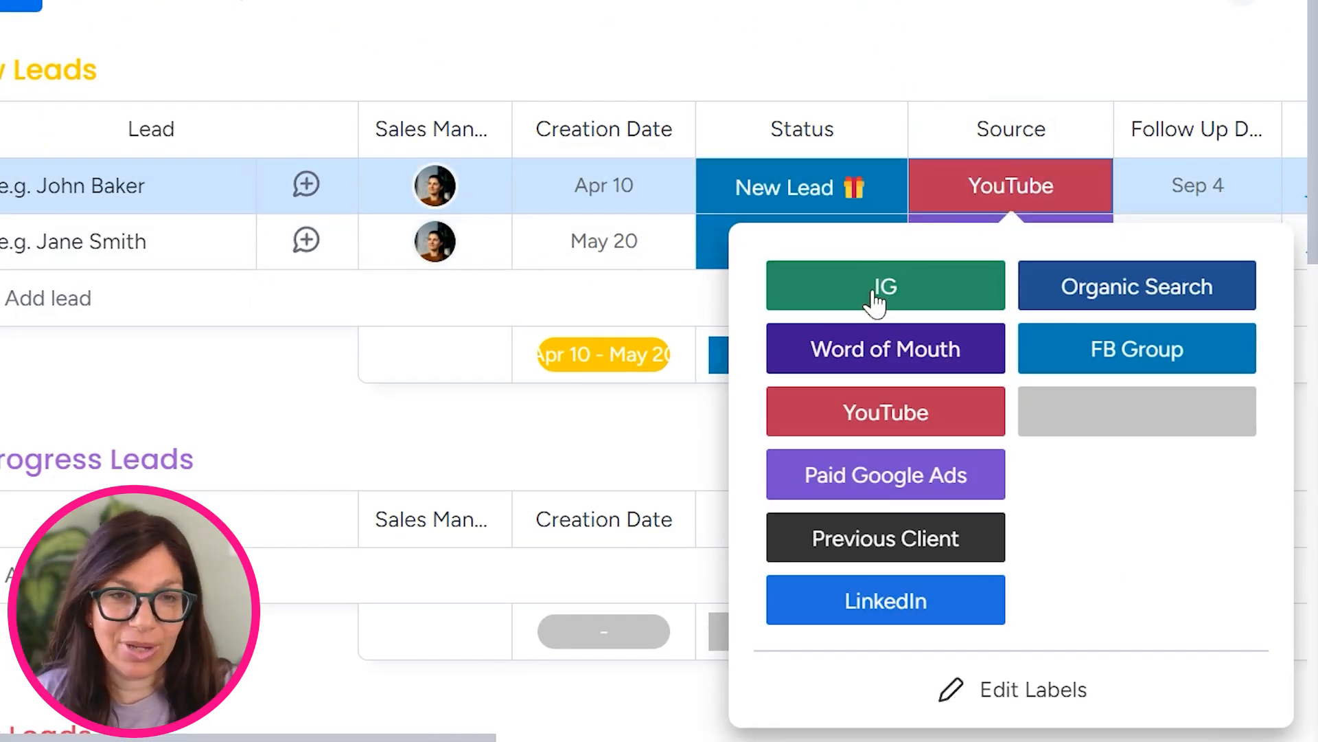
mouse_move(964, 658)
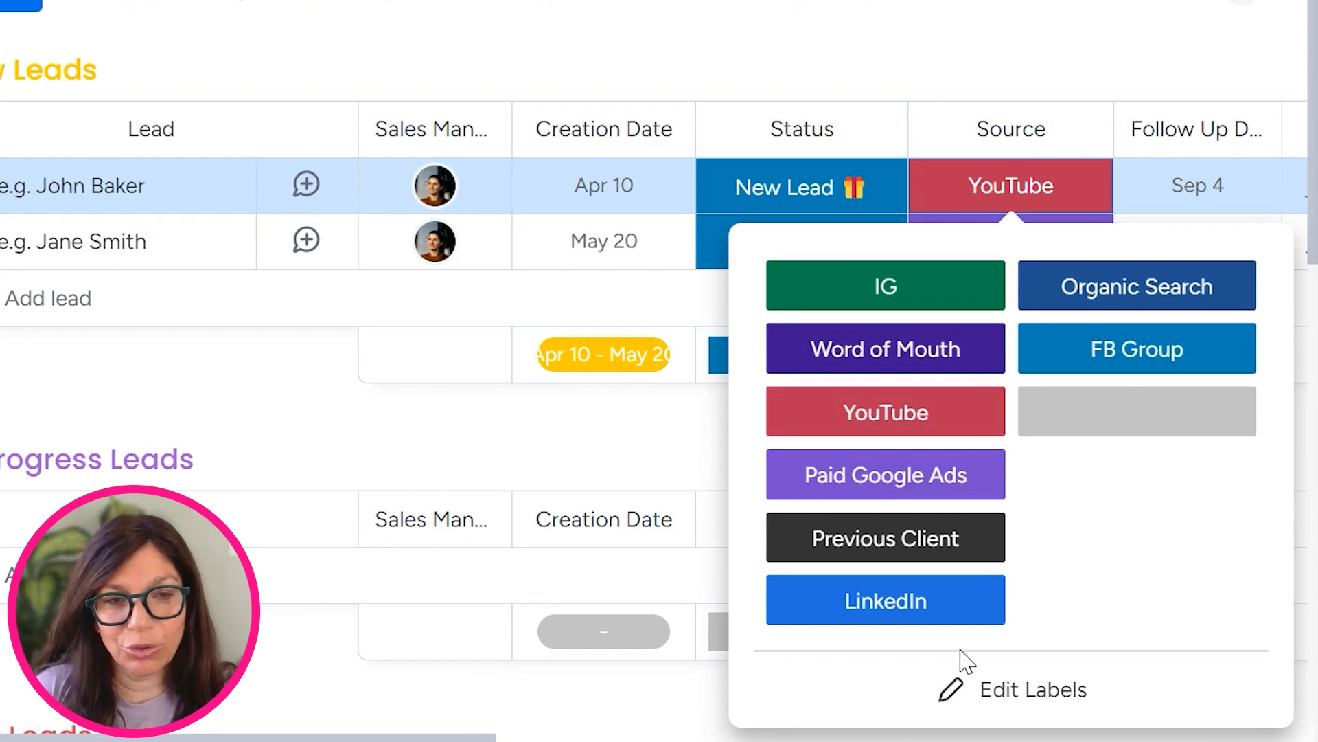
click(1032, 689)
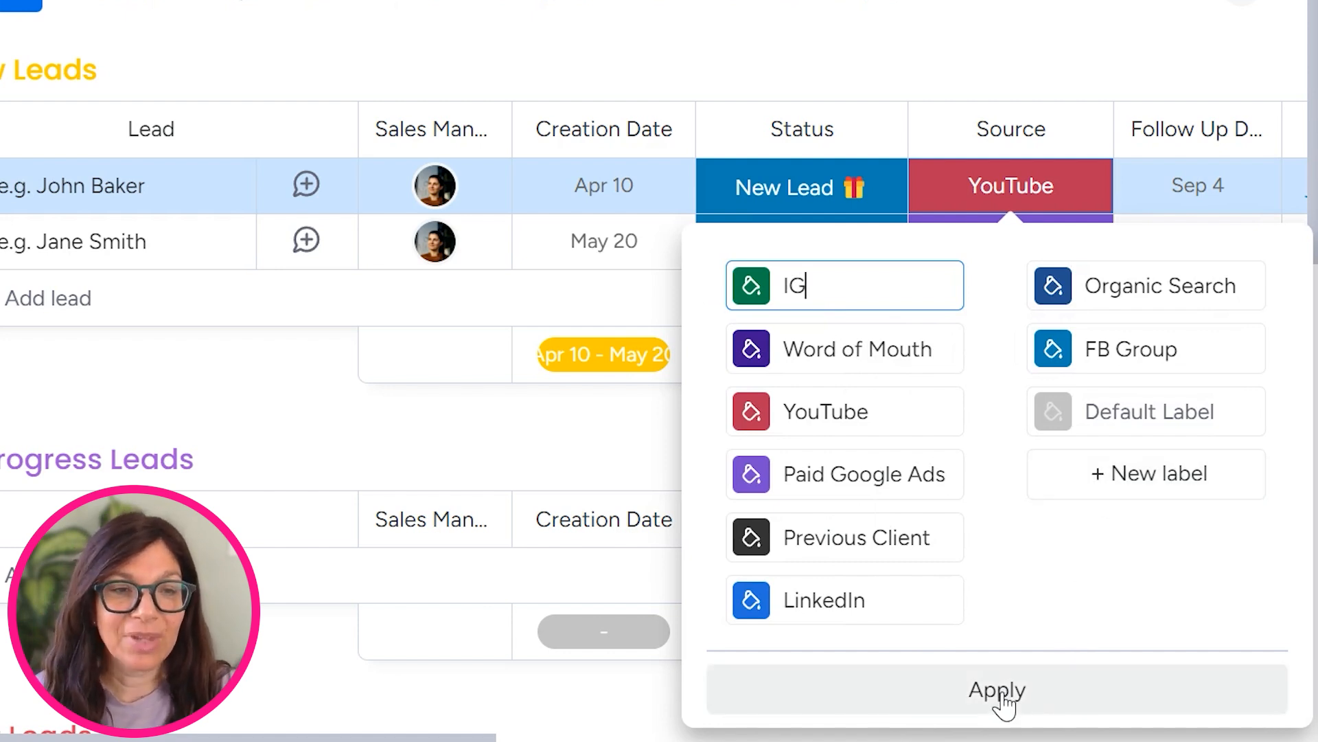
click(997, 689)
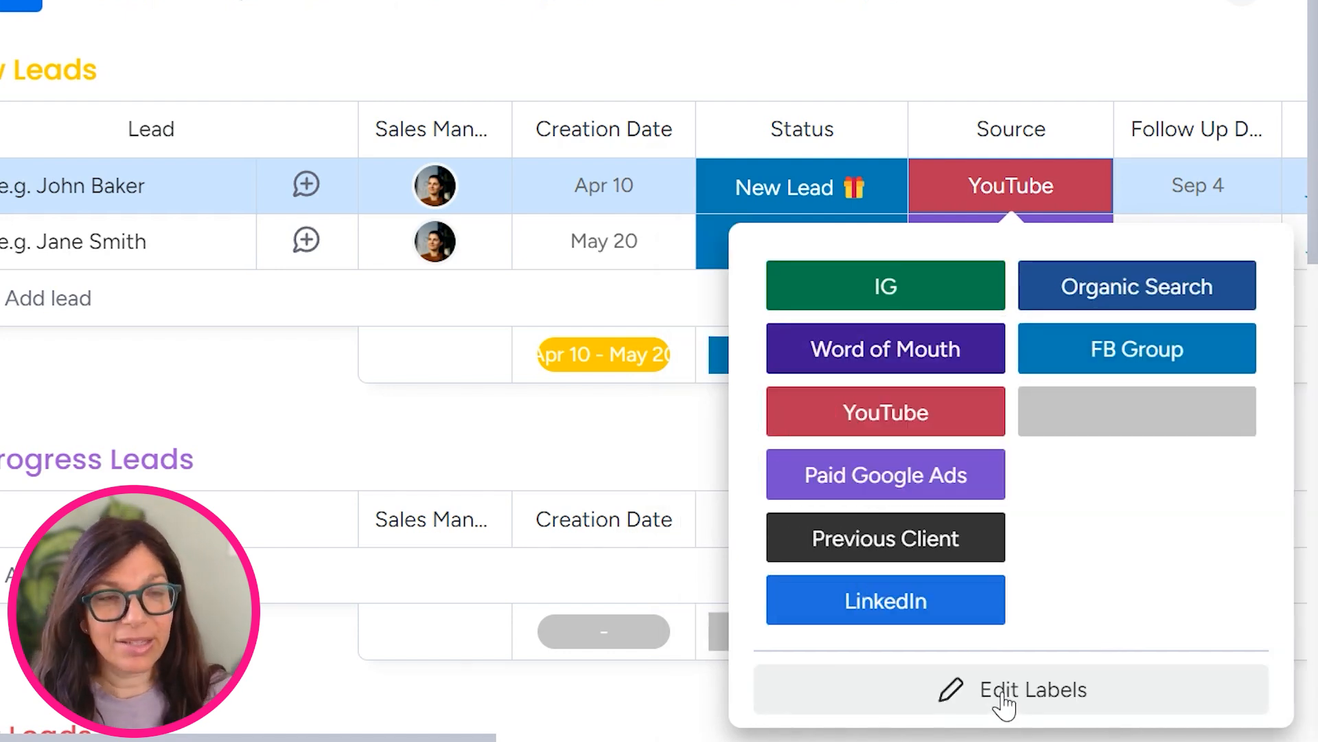
click(883, 474)
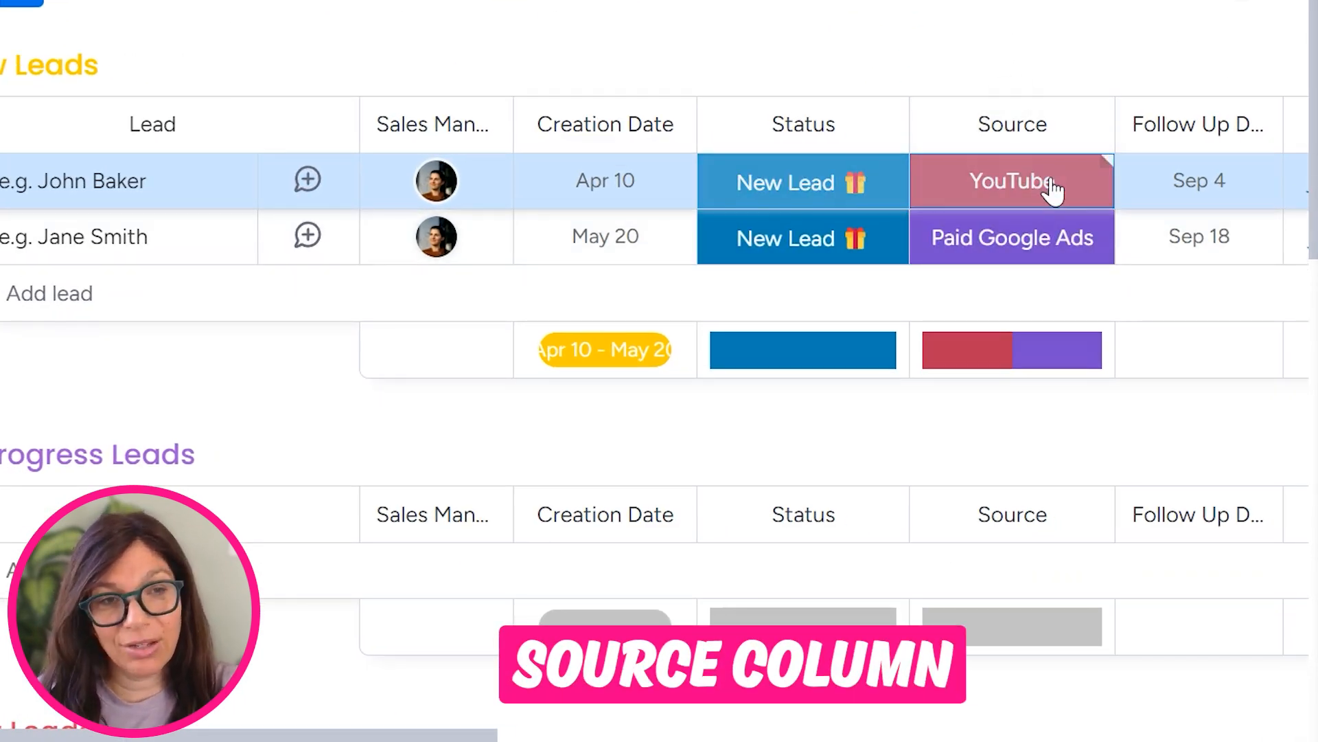
click(1012, 182)
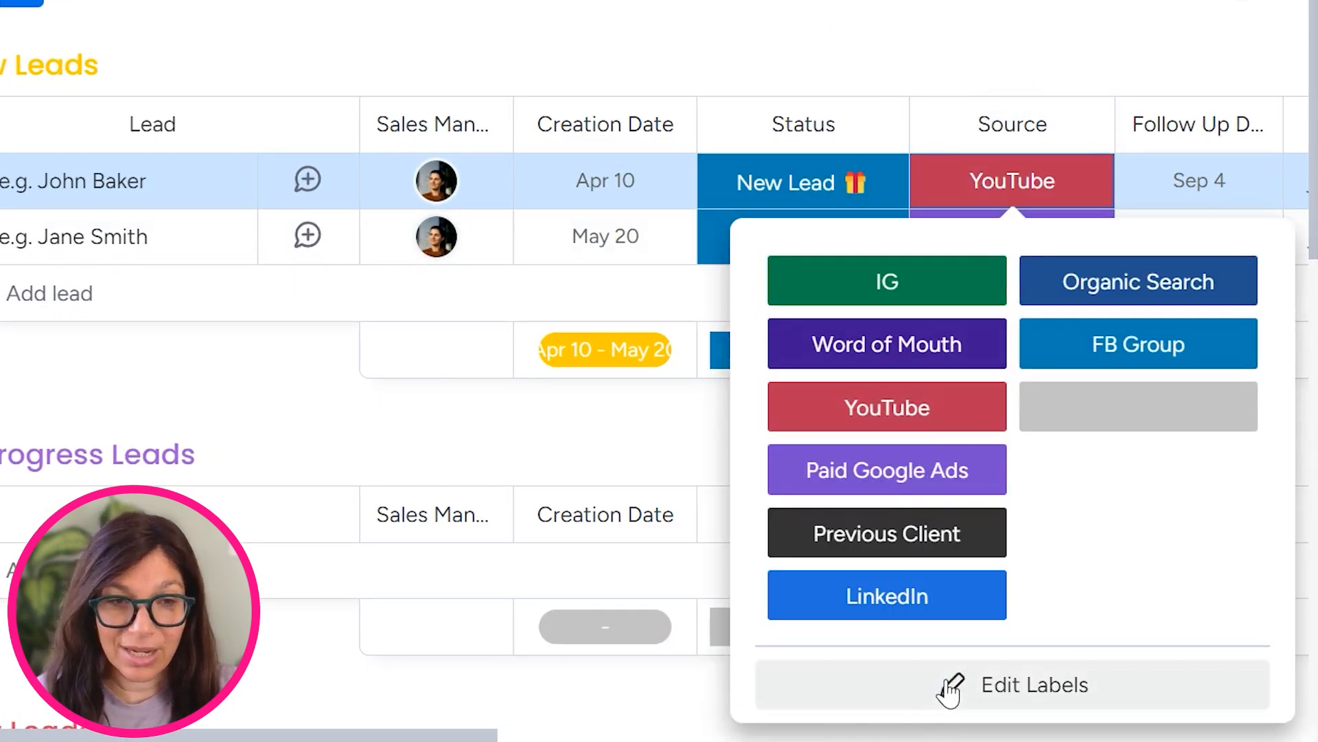
mouse_move(1093, 551)
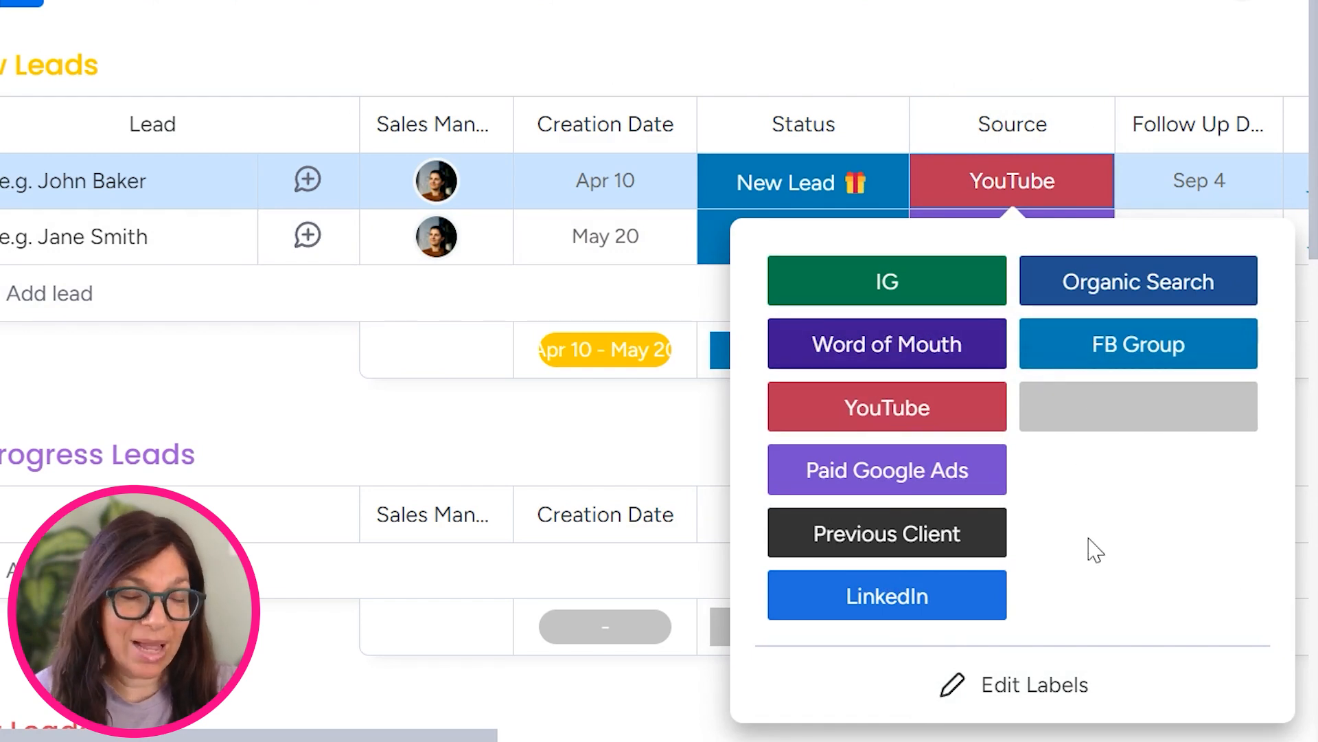
mouse_move(924, 124)
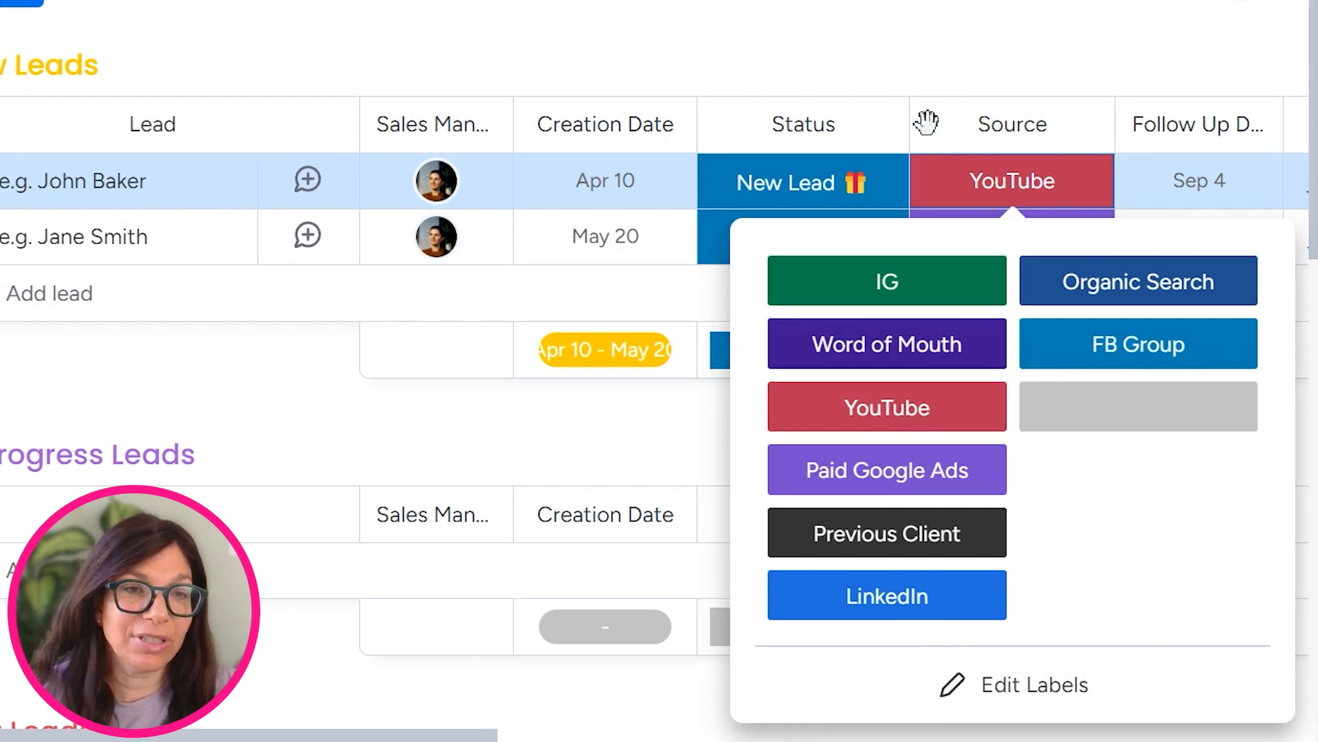
click(886, 469)
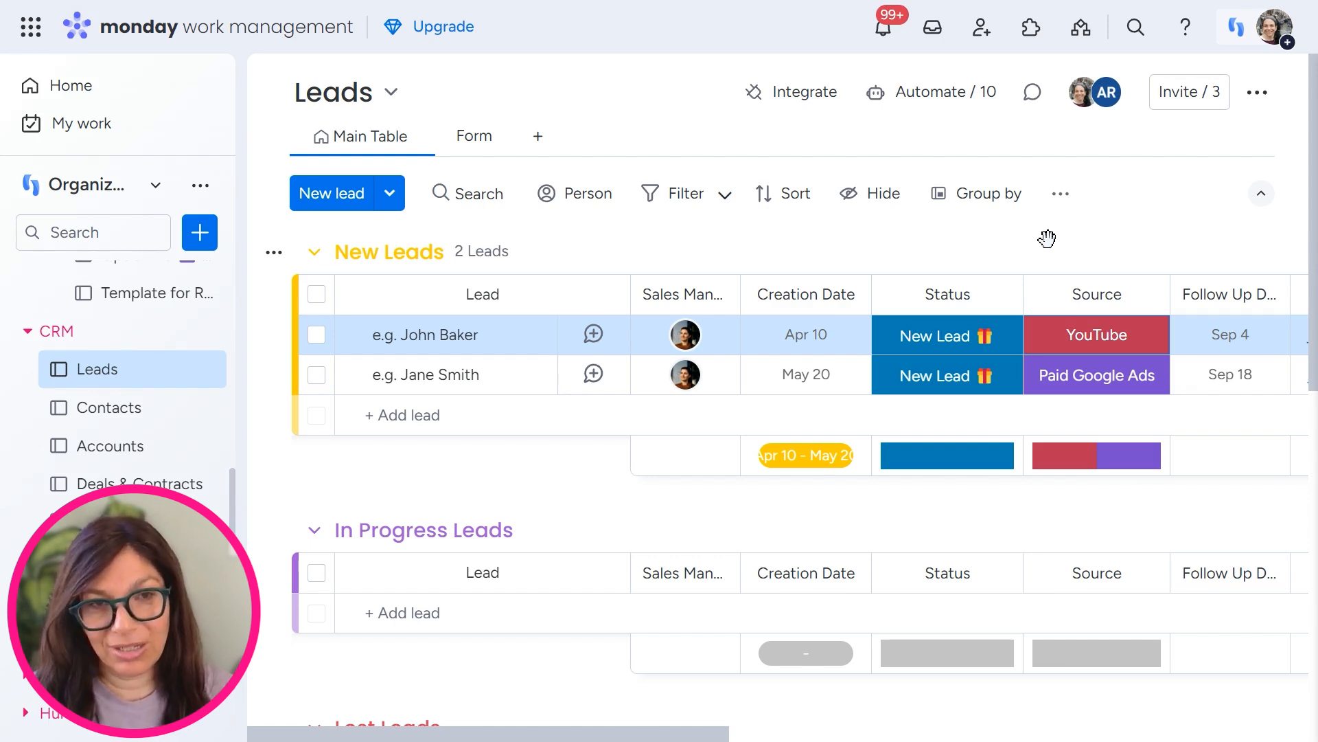
mouse_move(1085, 257)
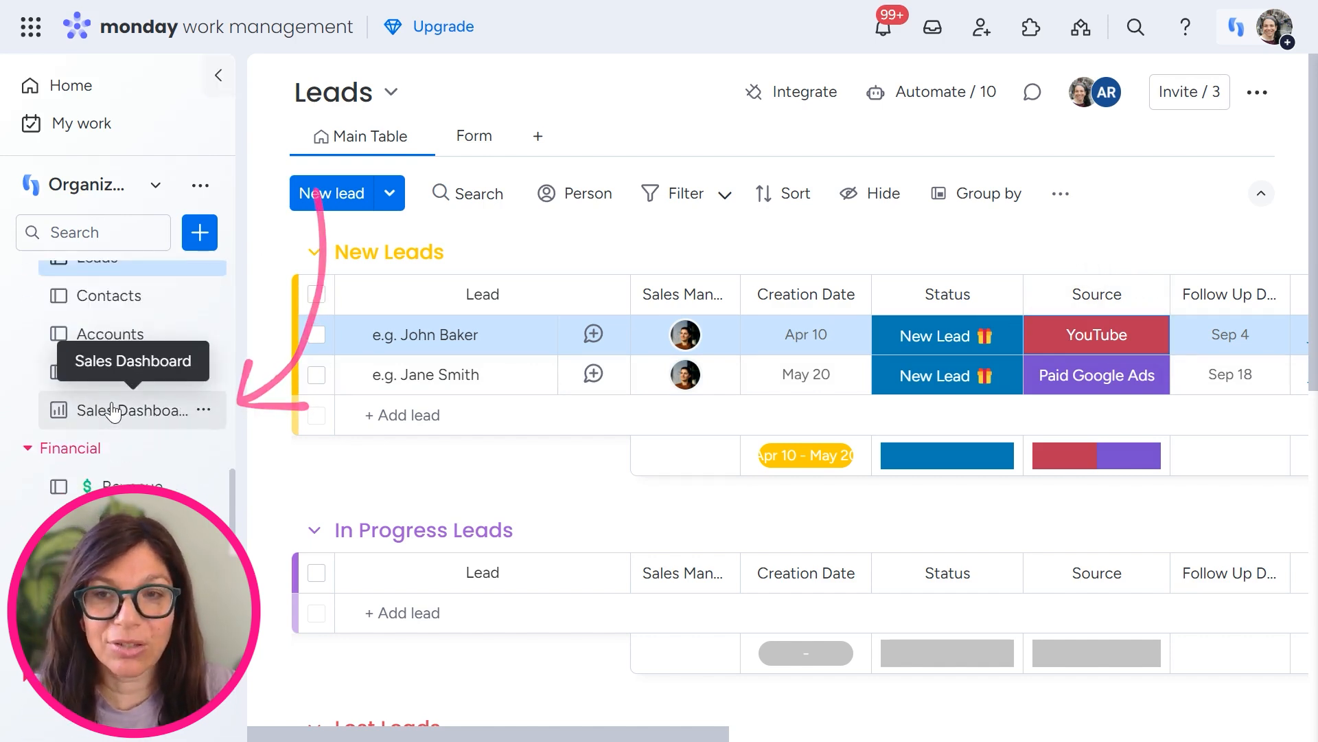
Go to the Sales Dashboard and bring up the Source of all leads widget settings.
click(133, 409)
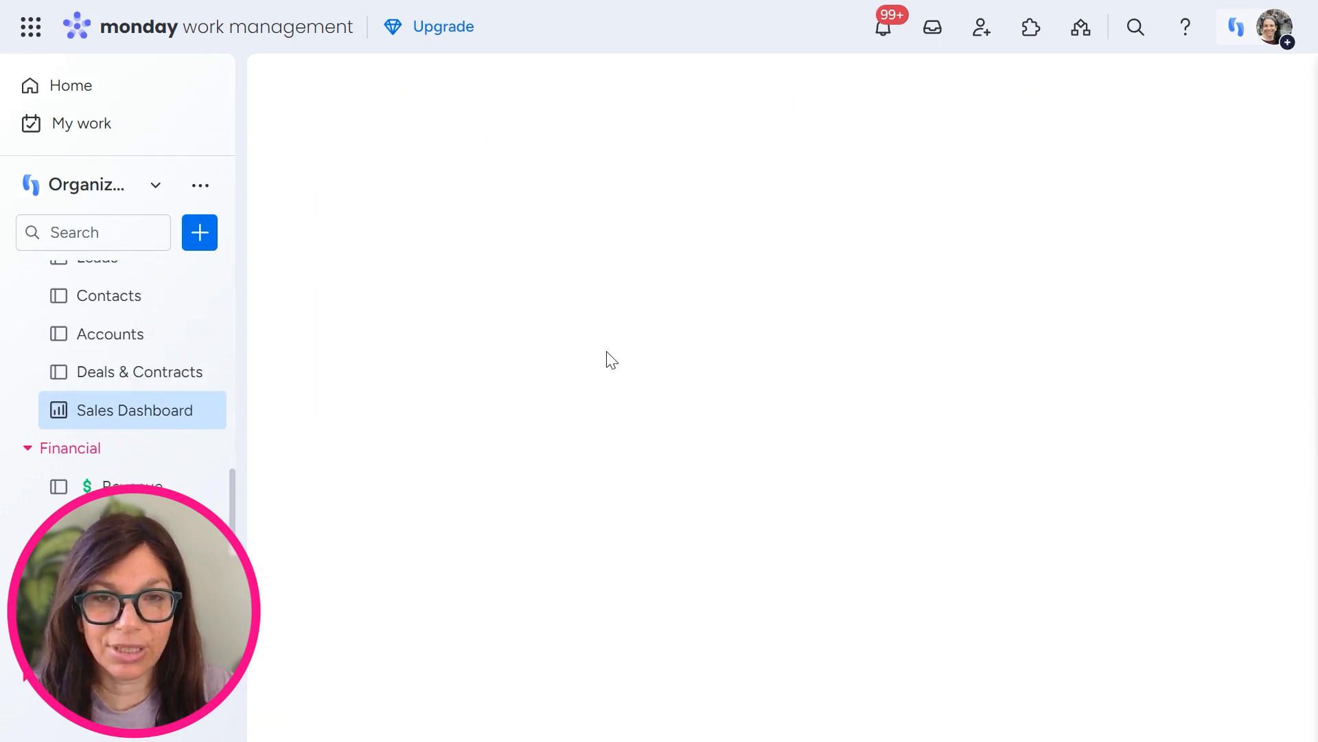
click(132, 409)
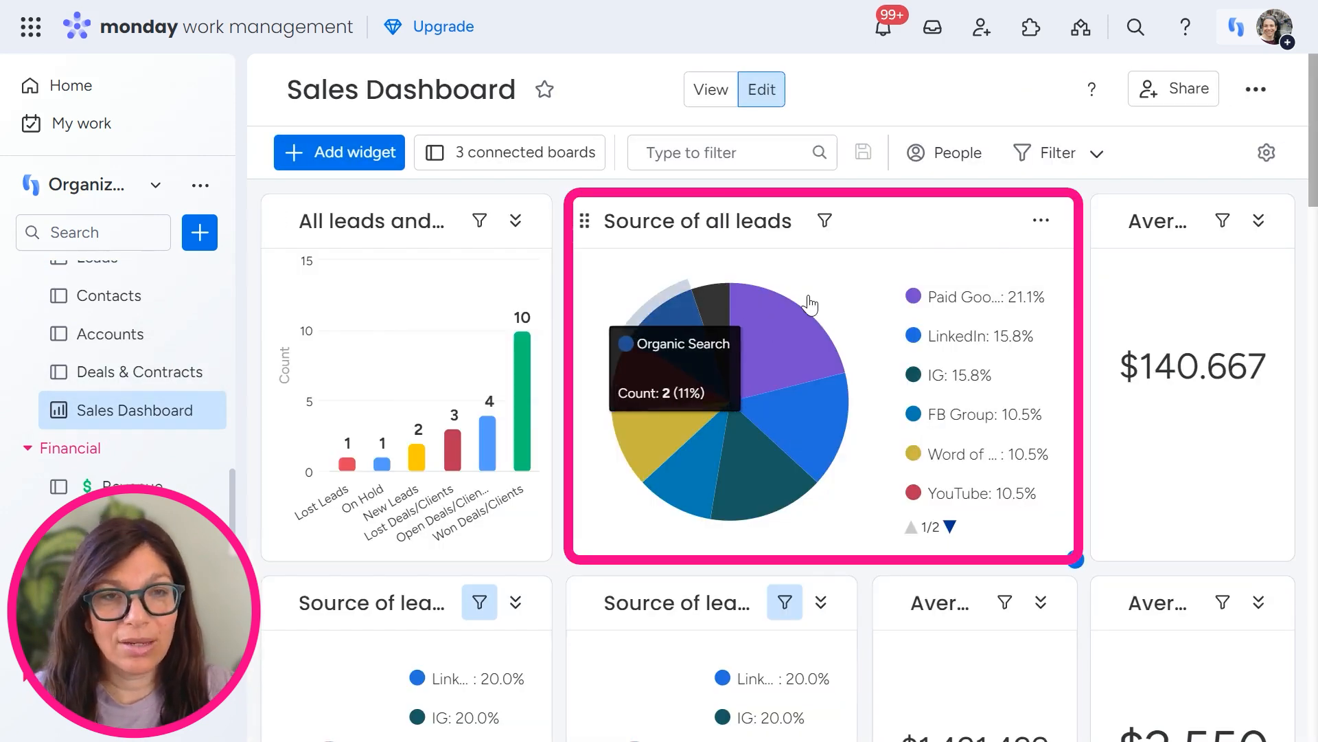
mouse_move(714, 249)
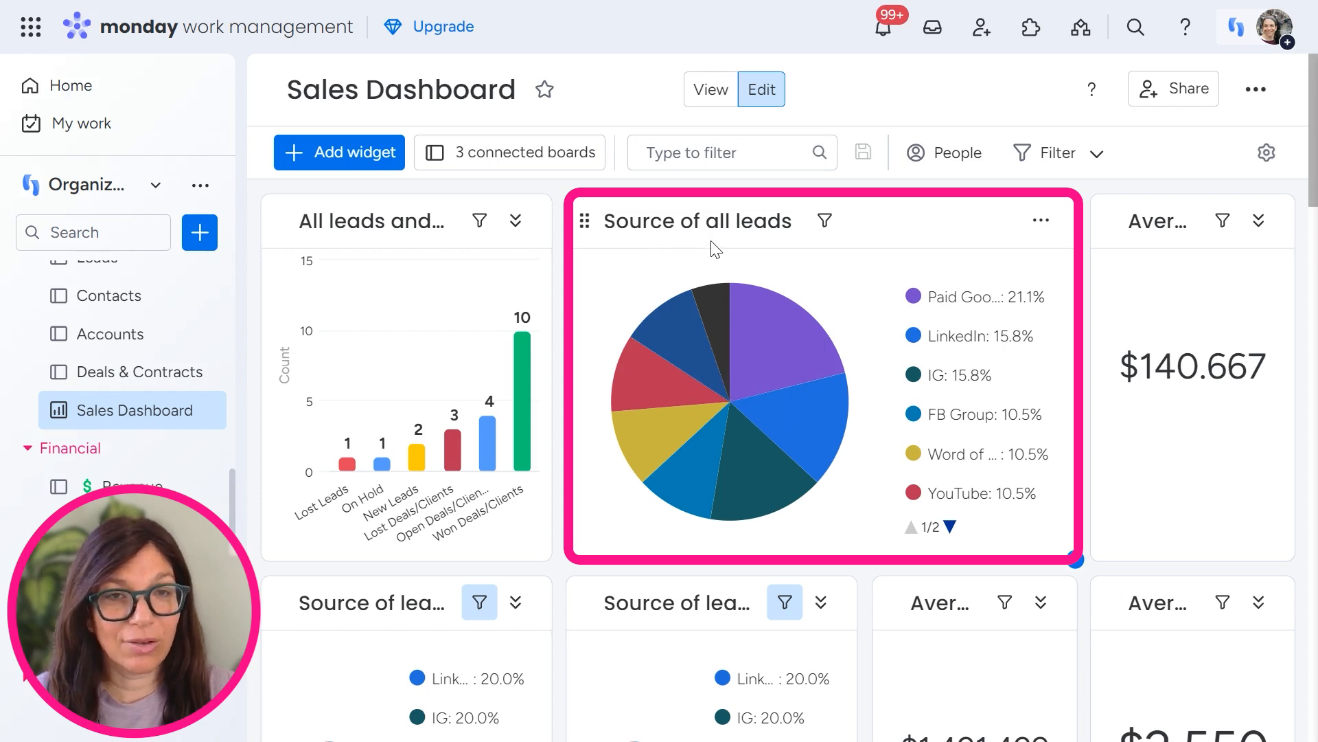
mouse_move(357, 163)
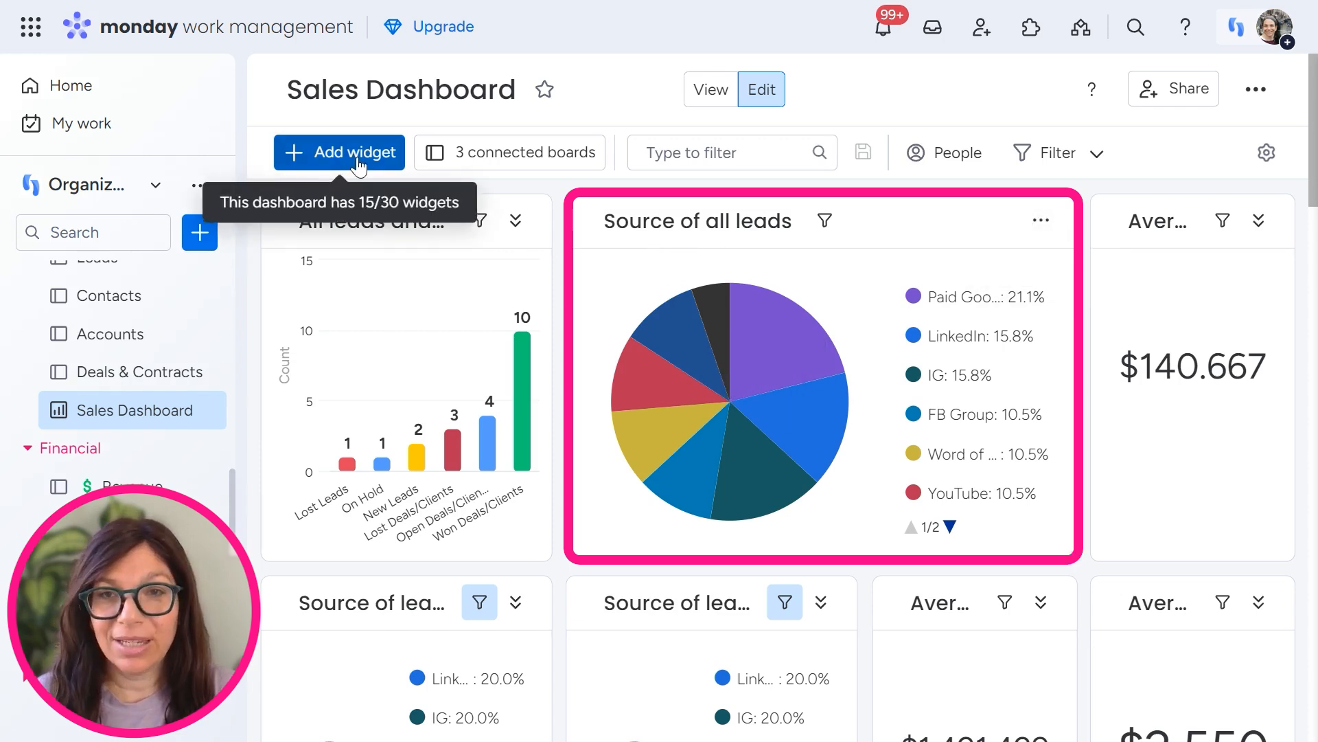
click(339, 153)
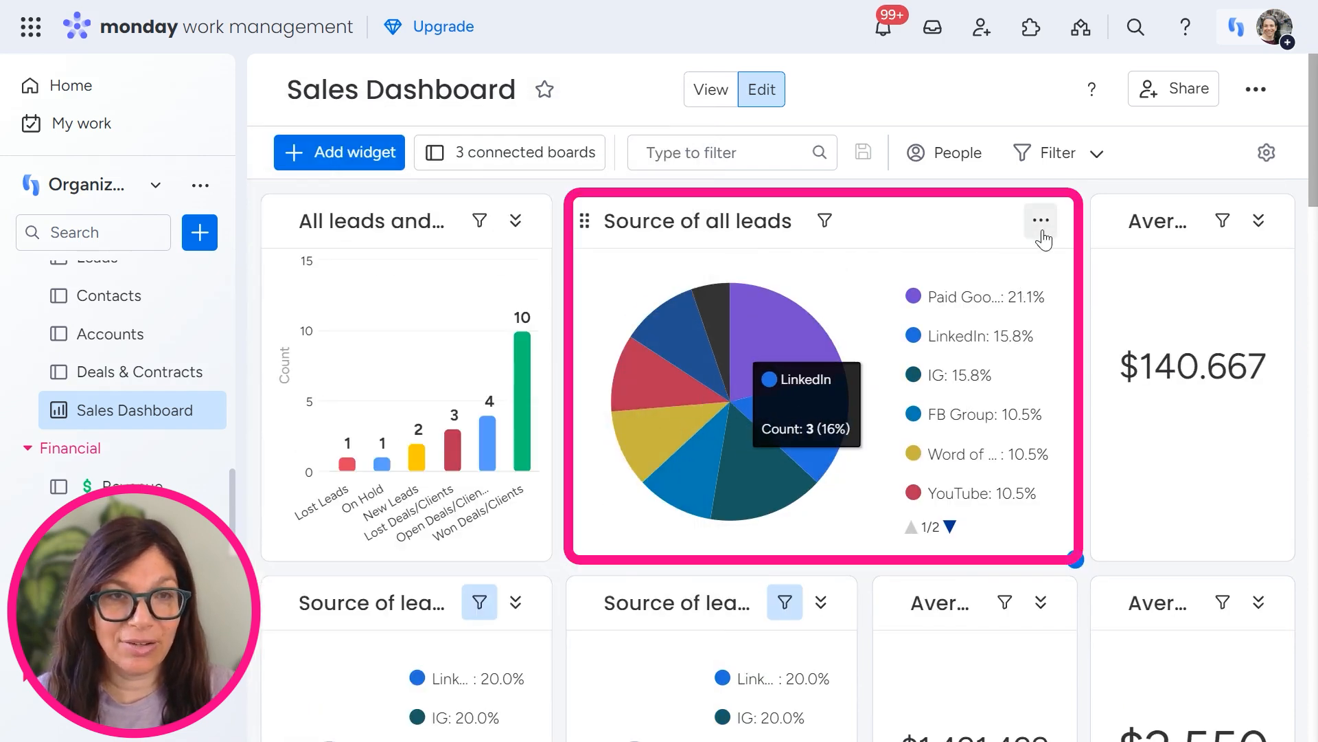
click(1039, 220)
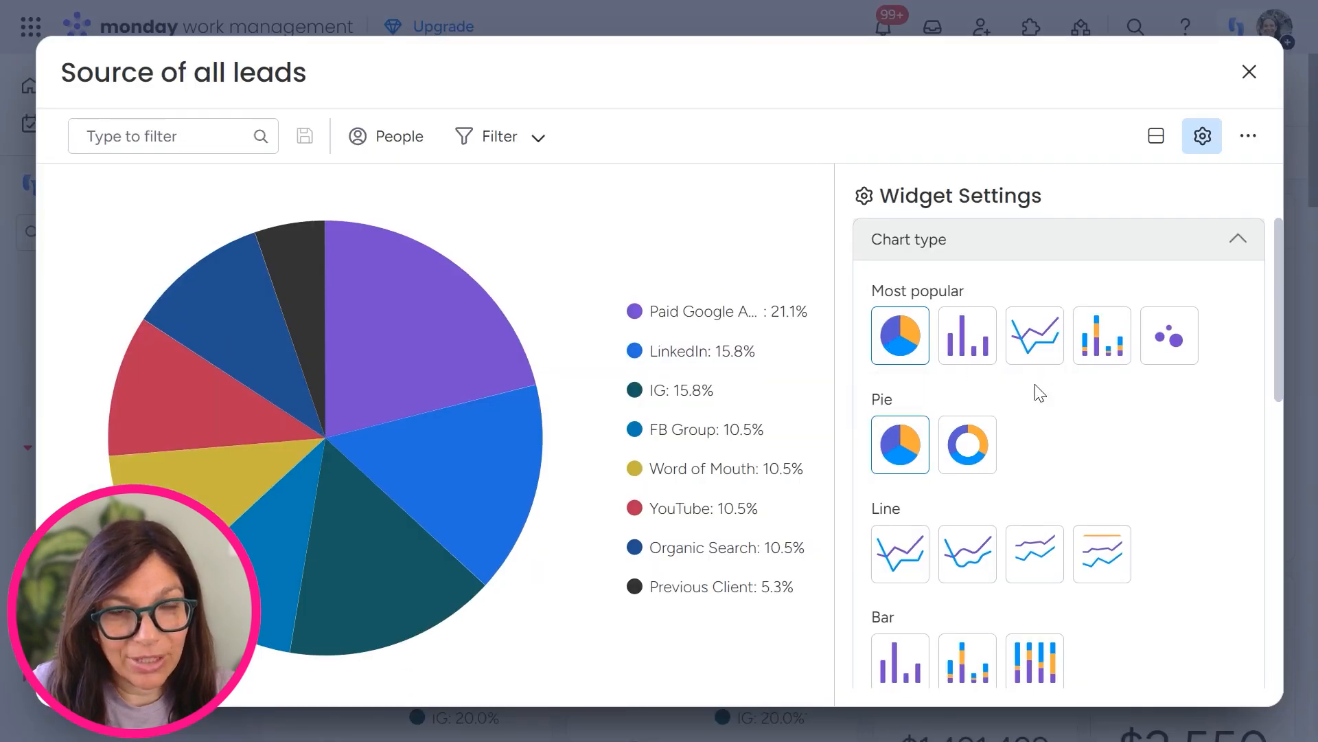
Under Labels, switch column selection from All at once to One by one, Source for each board.
scroll(down, 3)
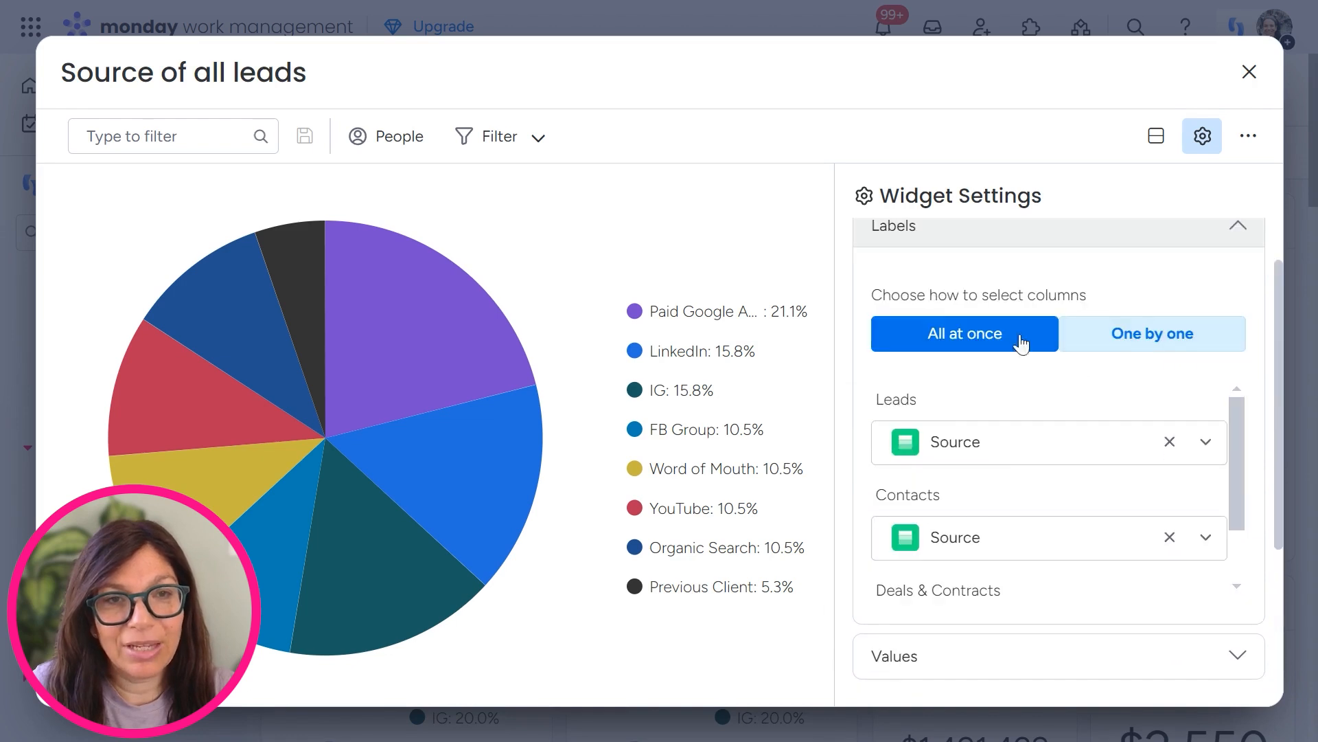
click(1150, 332)
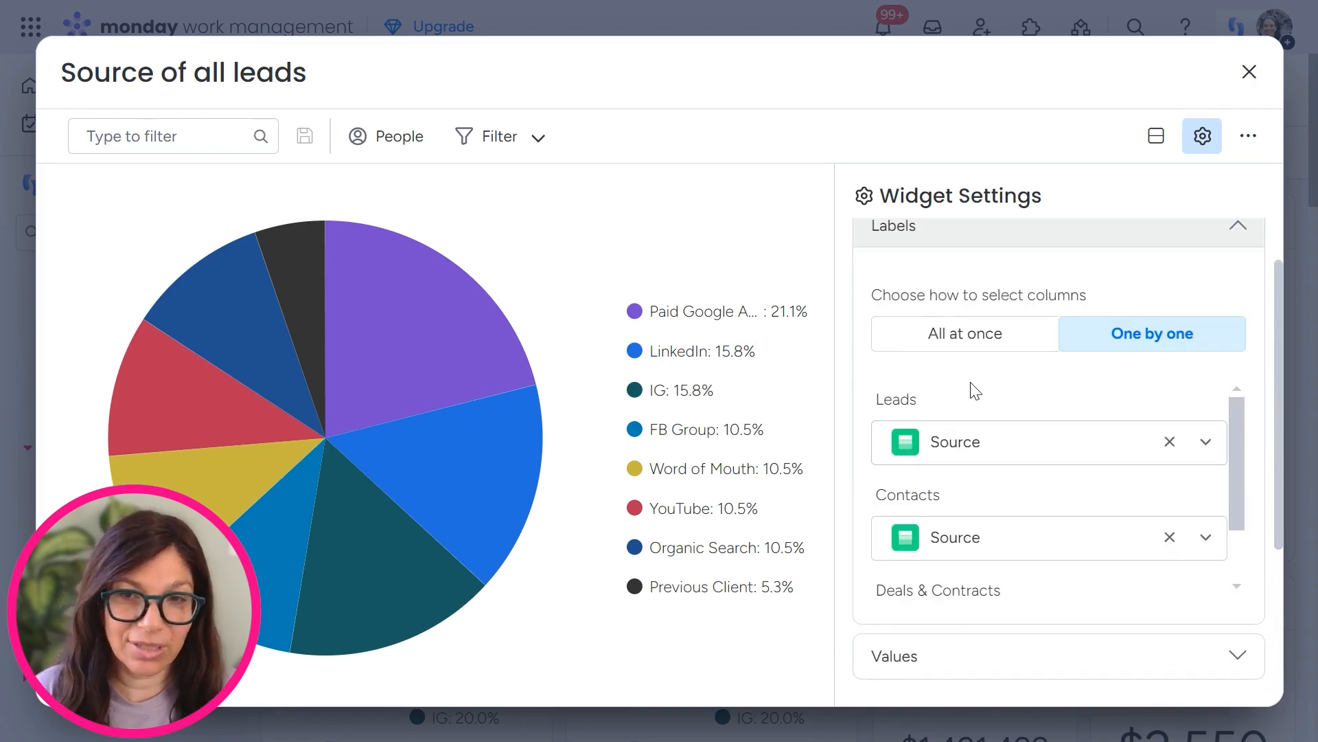
mouse_move(992, 486)
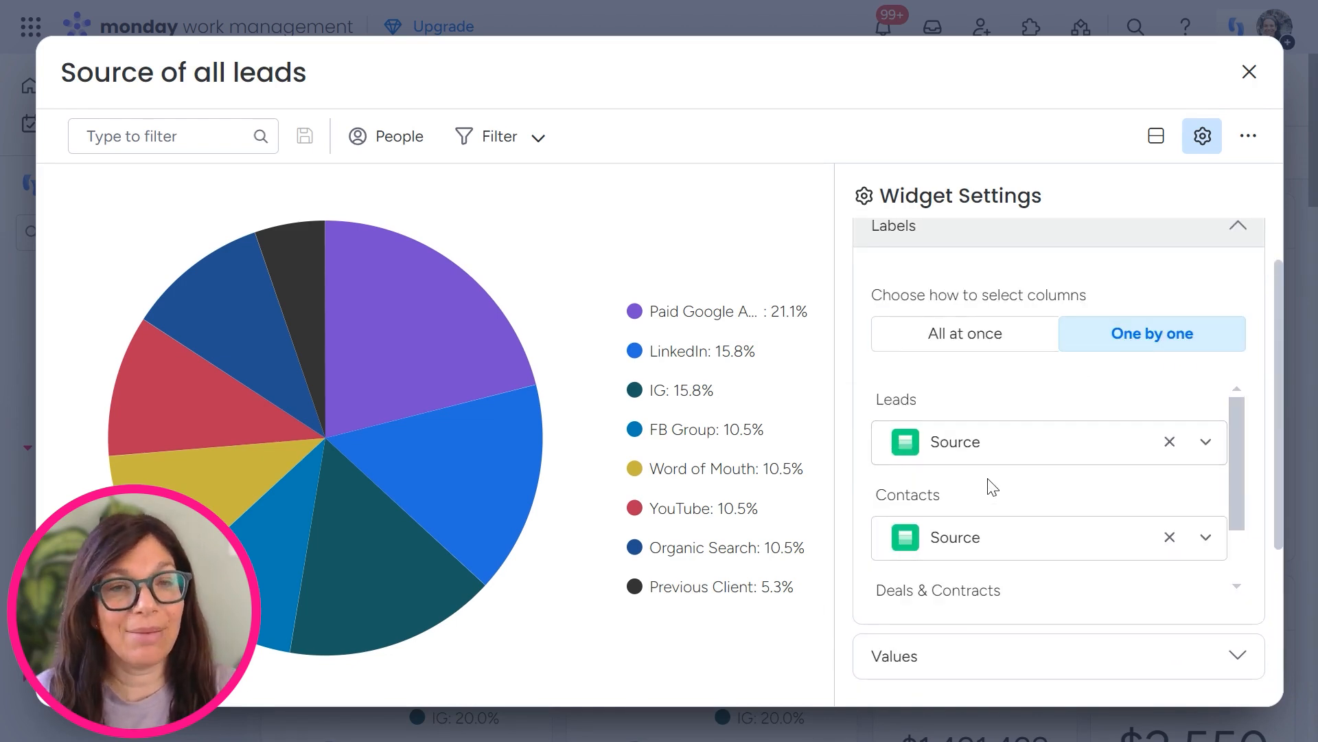
scroll(down, 3)
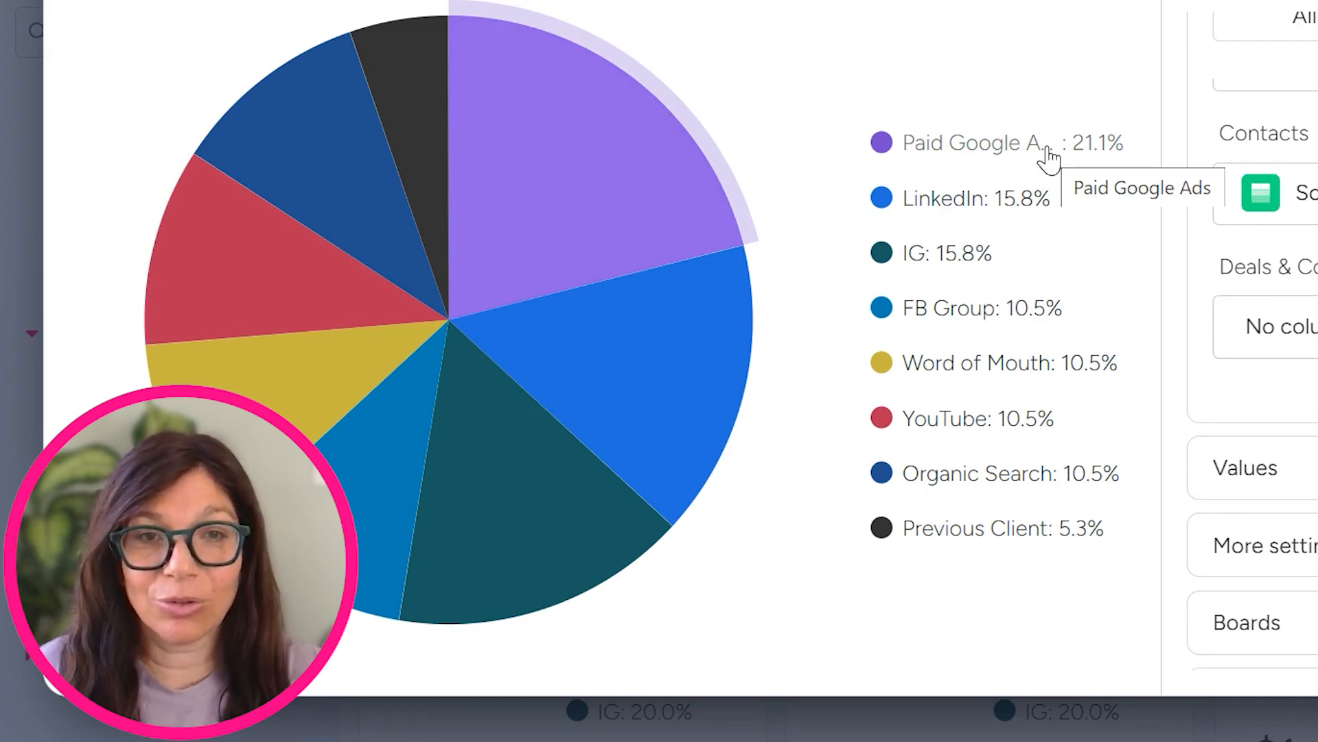
mouse_move(1034, 206)
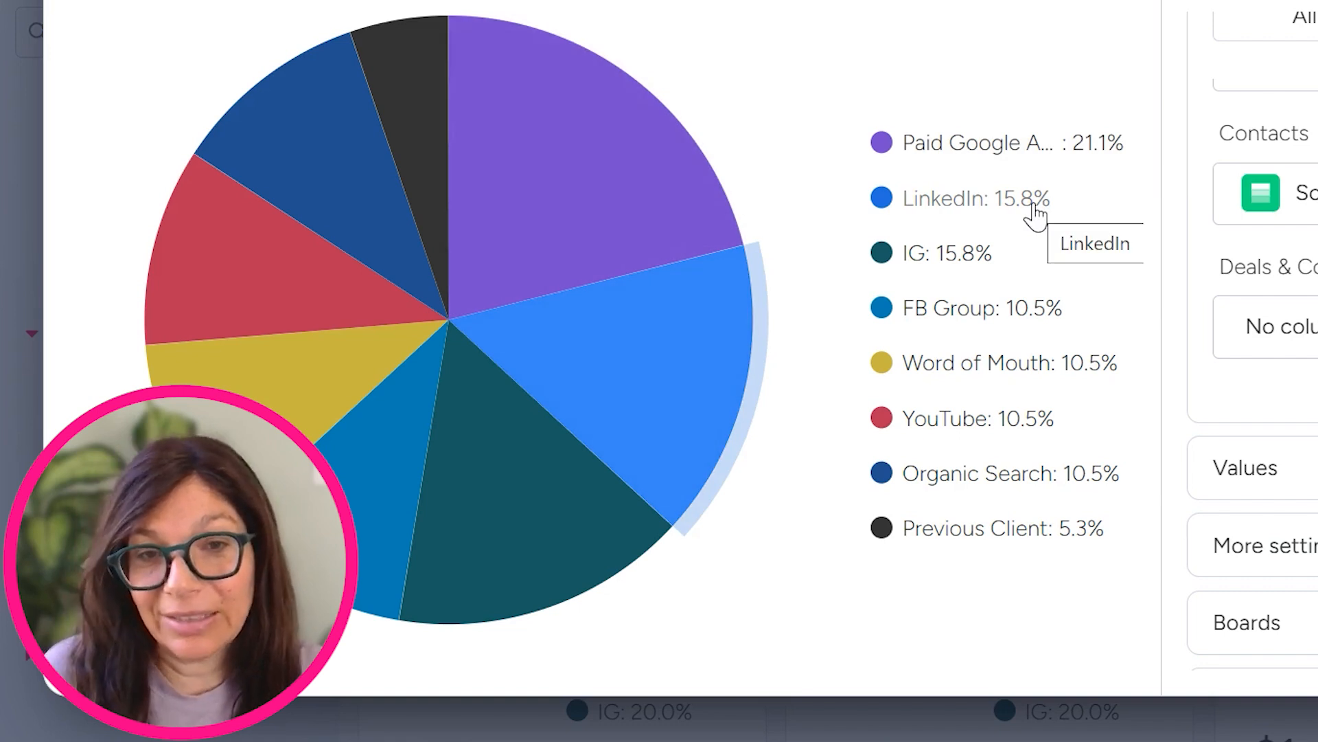
mouse_move(1035, 445)
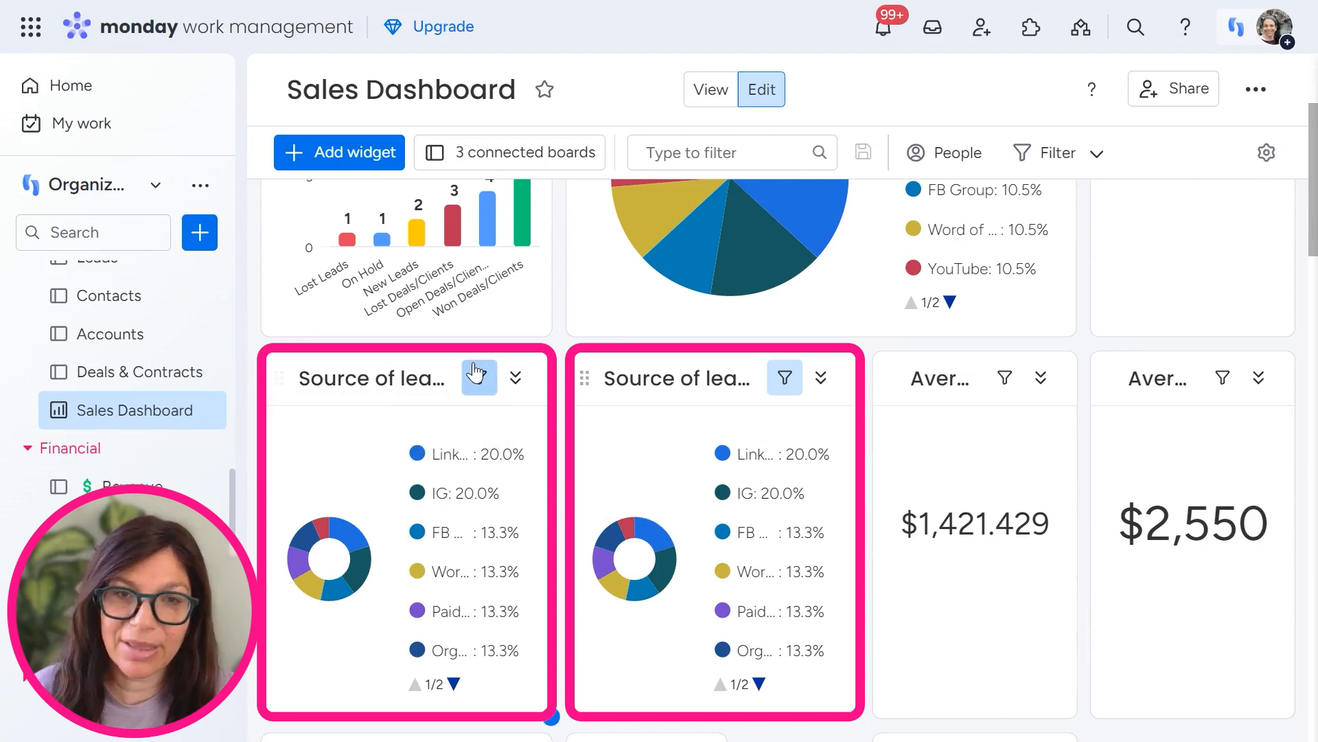
scroll(down, 3)
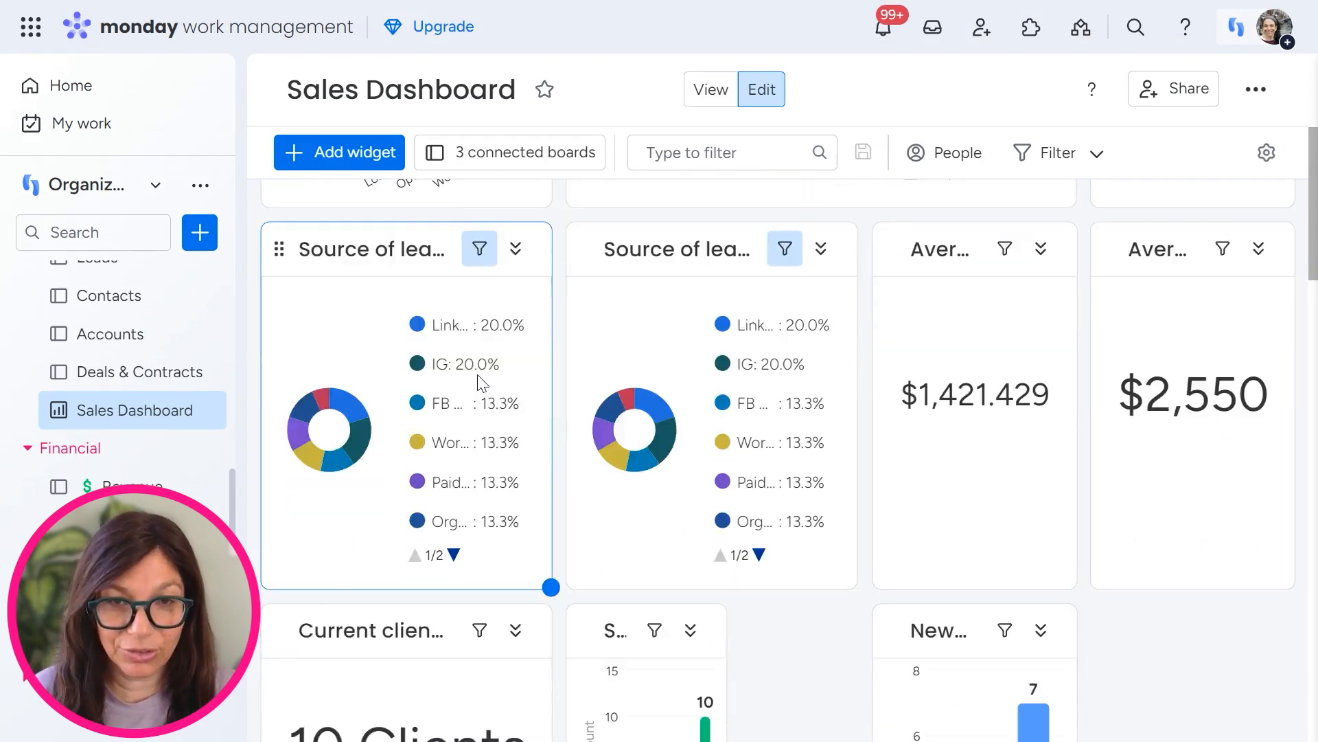
scroll(down, 3)
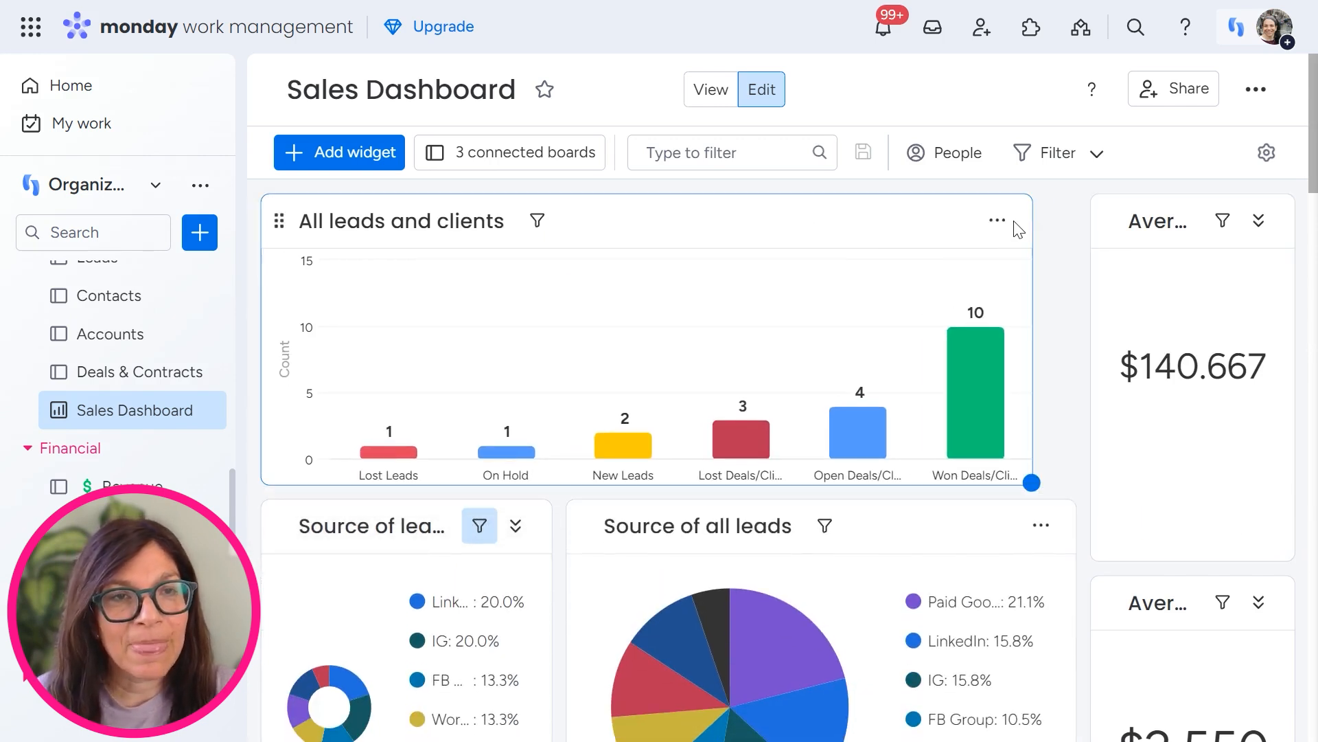
Set the Leads label column to Source and clear the Deals & Contracts Status column.
click(997, 220)
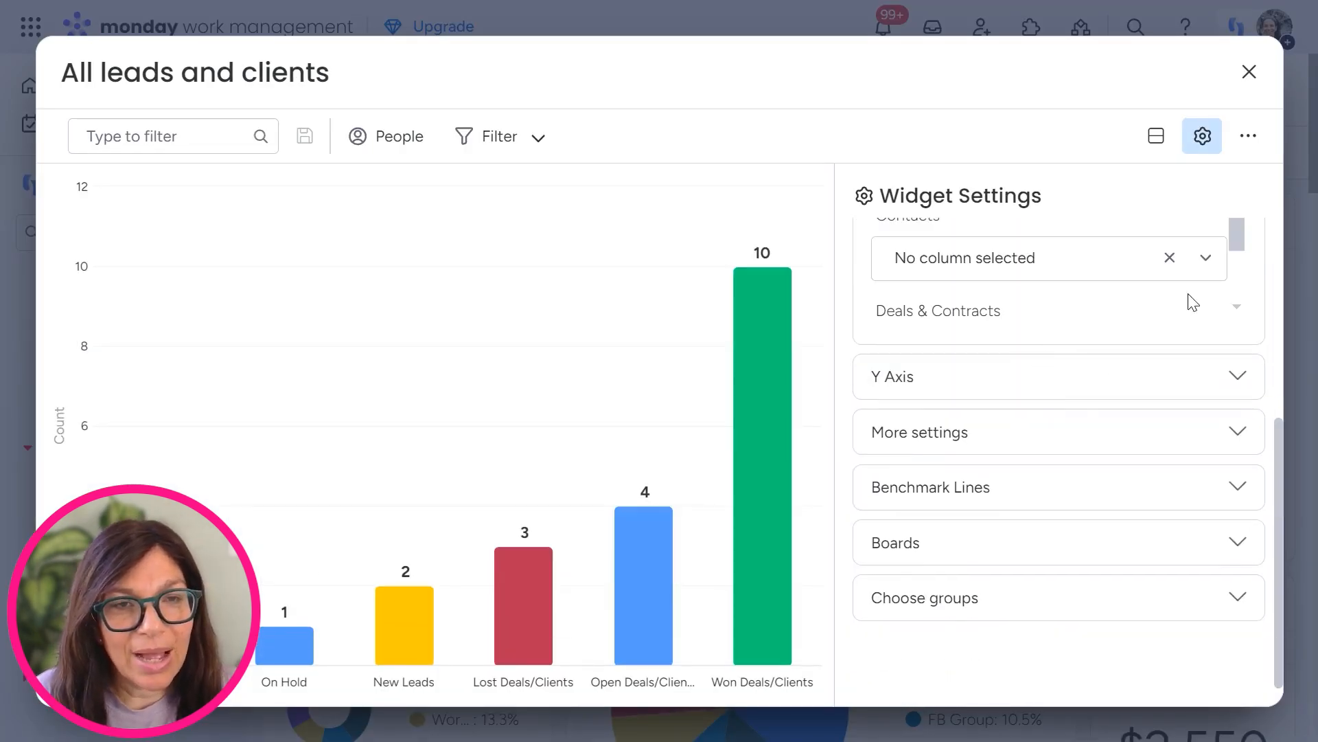
click(1152, 279)
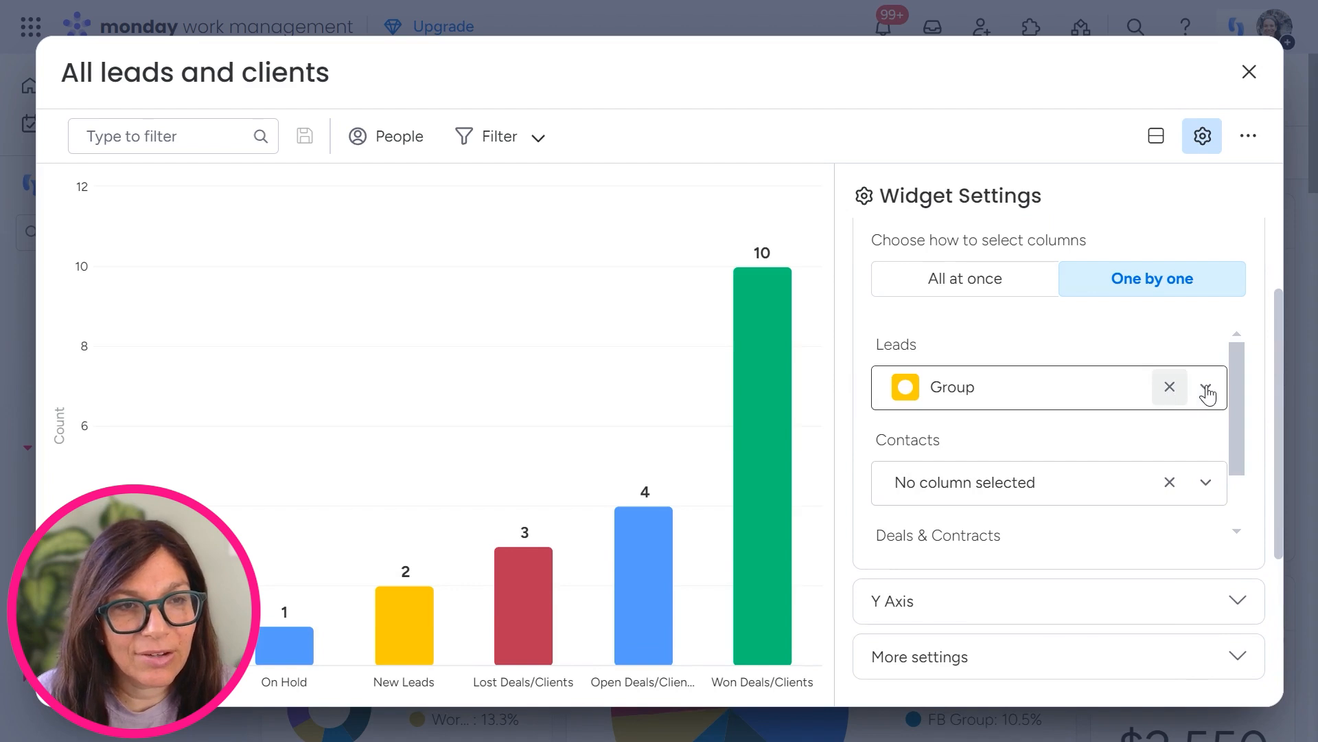
click(1168, 387)
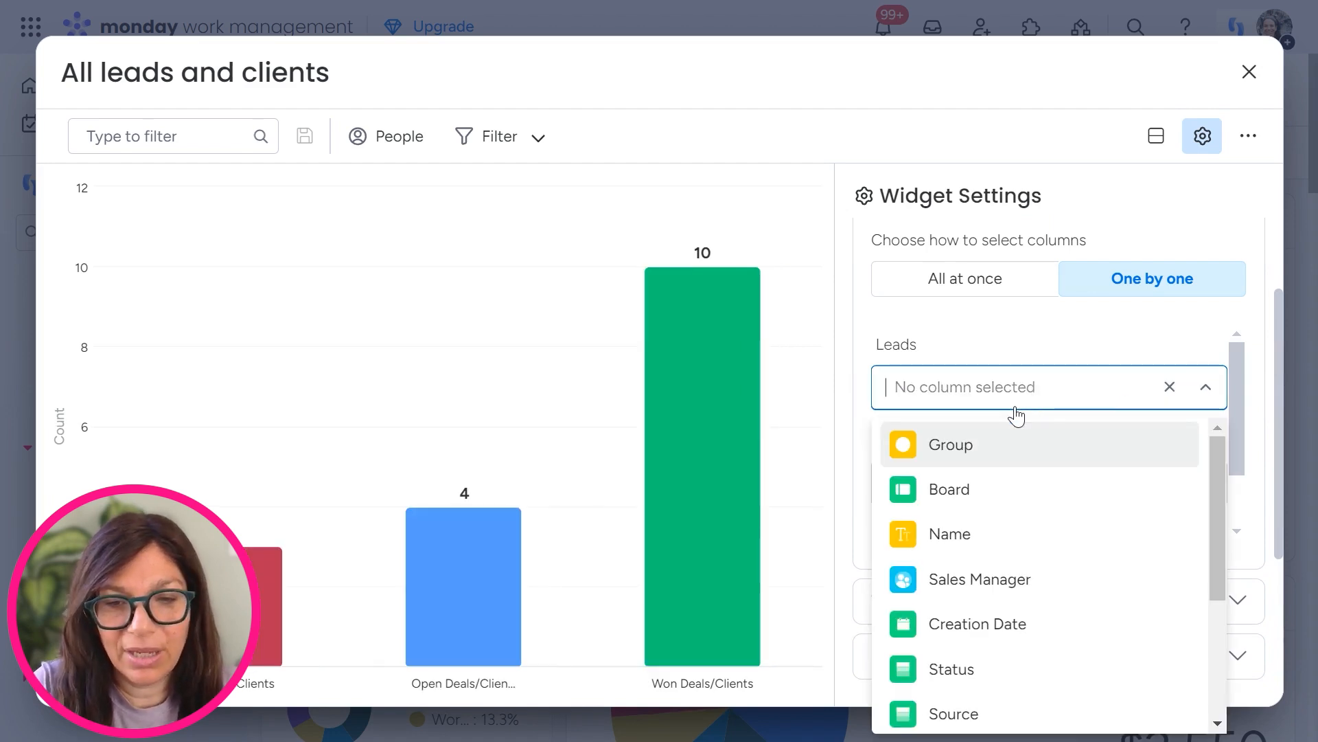
text(sou)
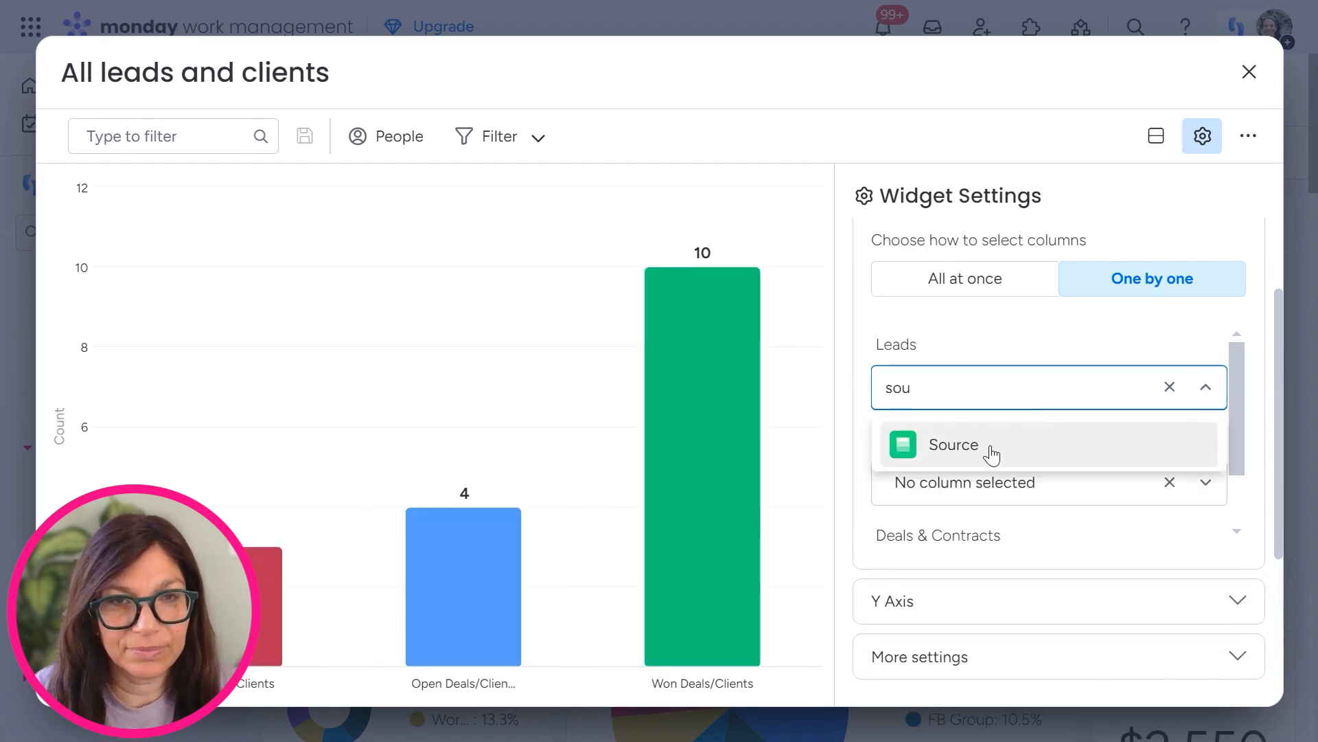
click(953, 443)
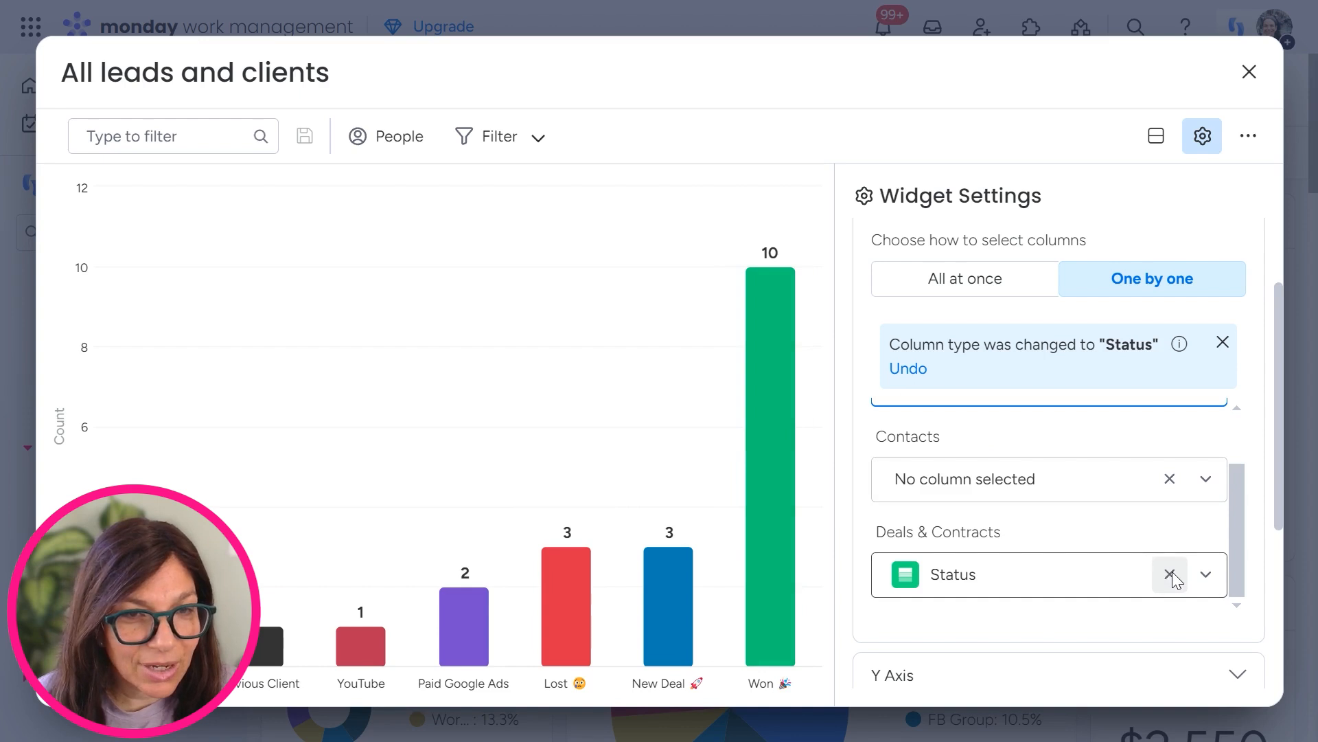
click(1169, 574)
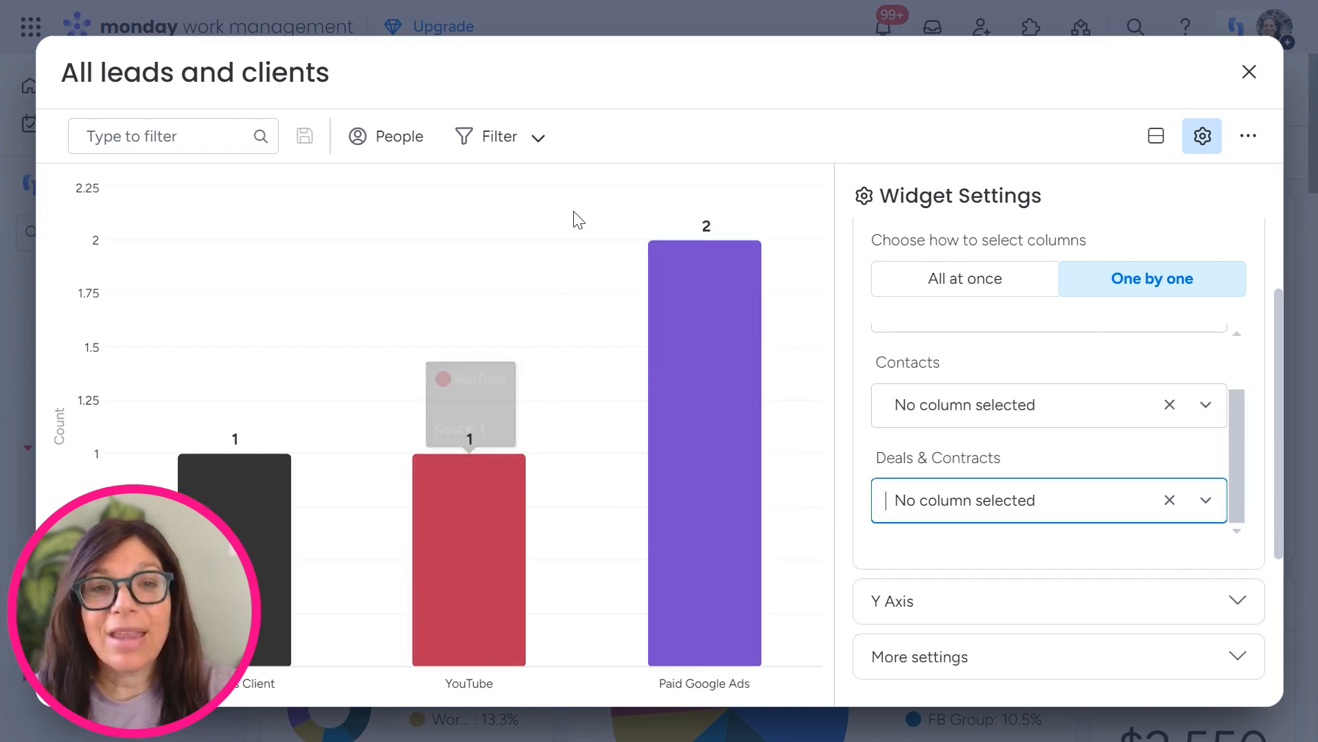
mouse_move(626, 413)
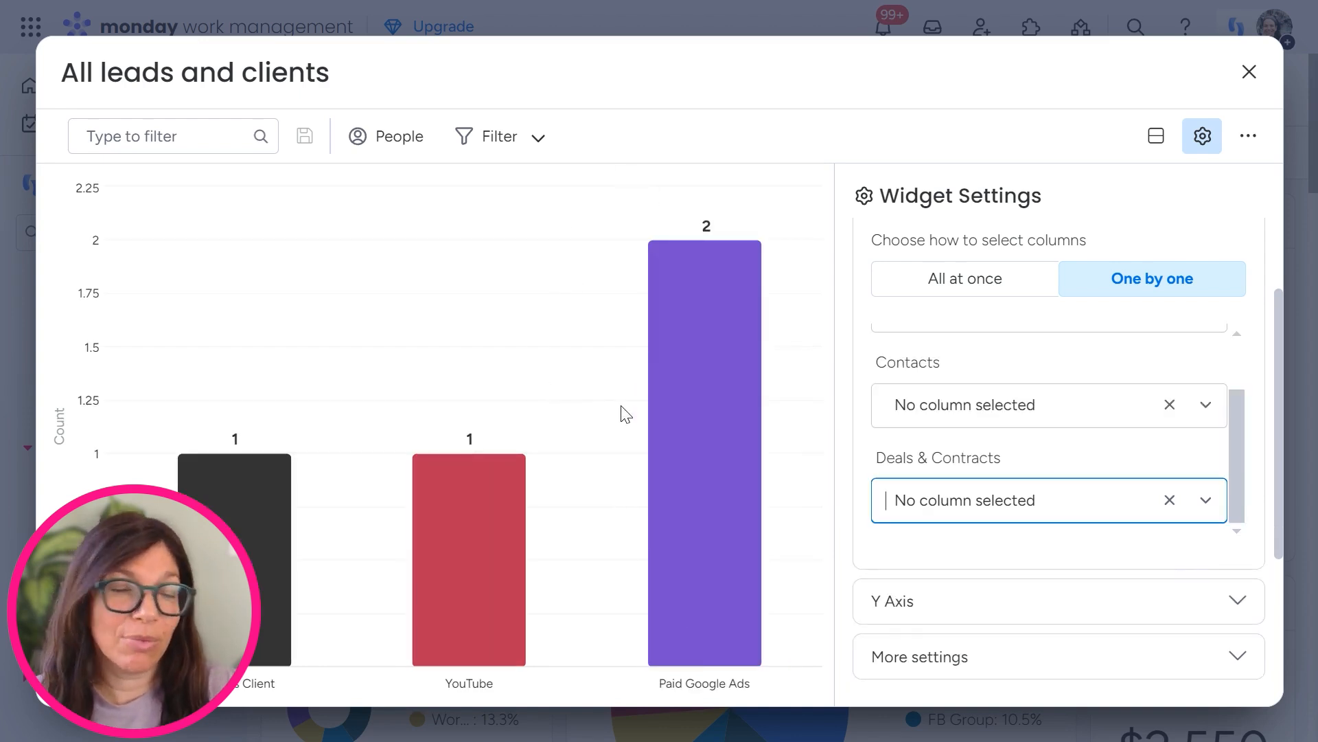
mouse_move(269, 519)
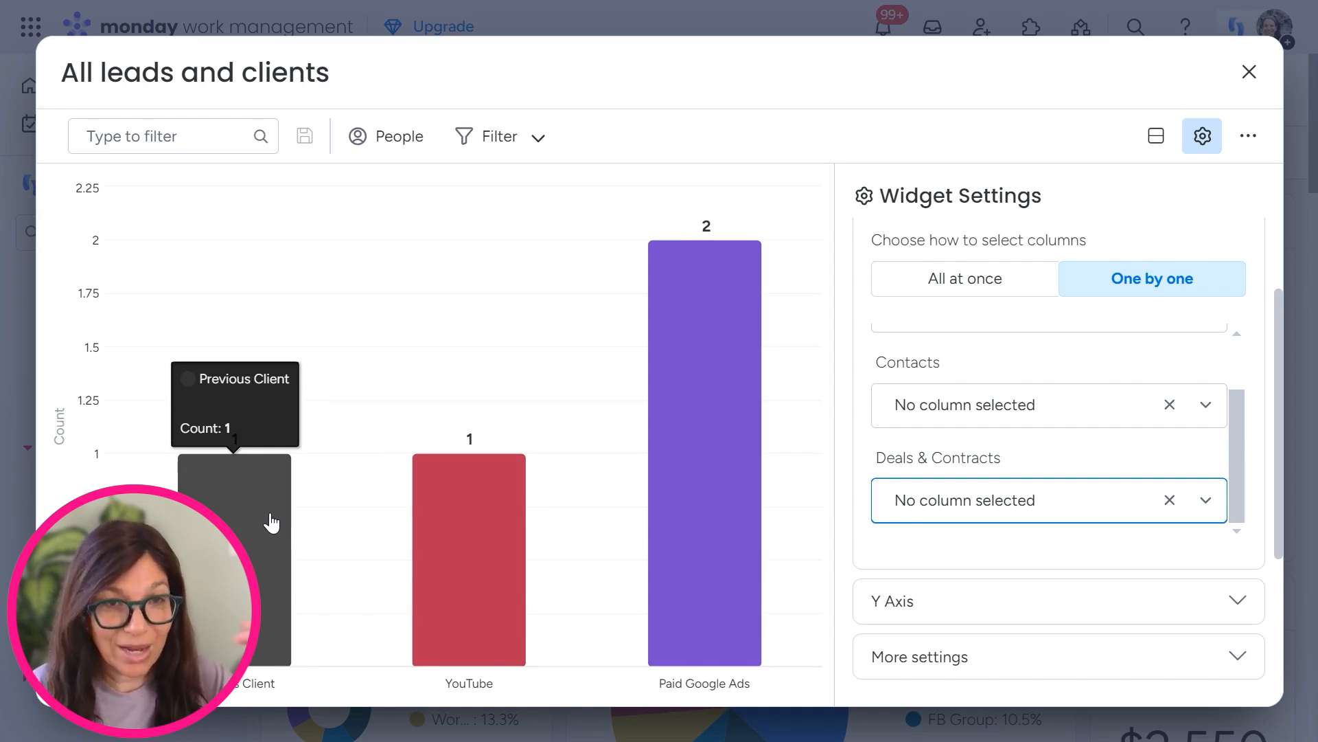
click(966, 500)
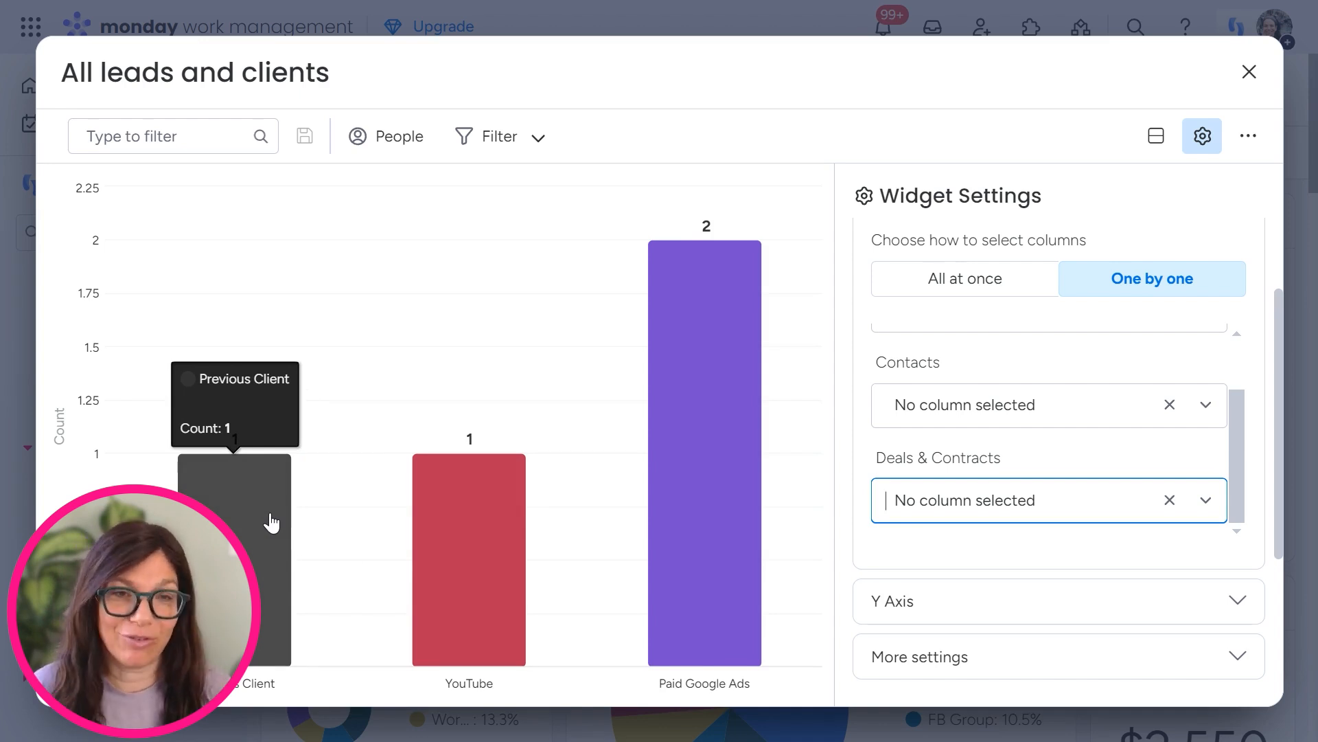